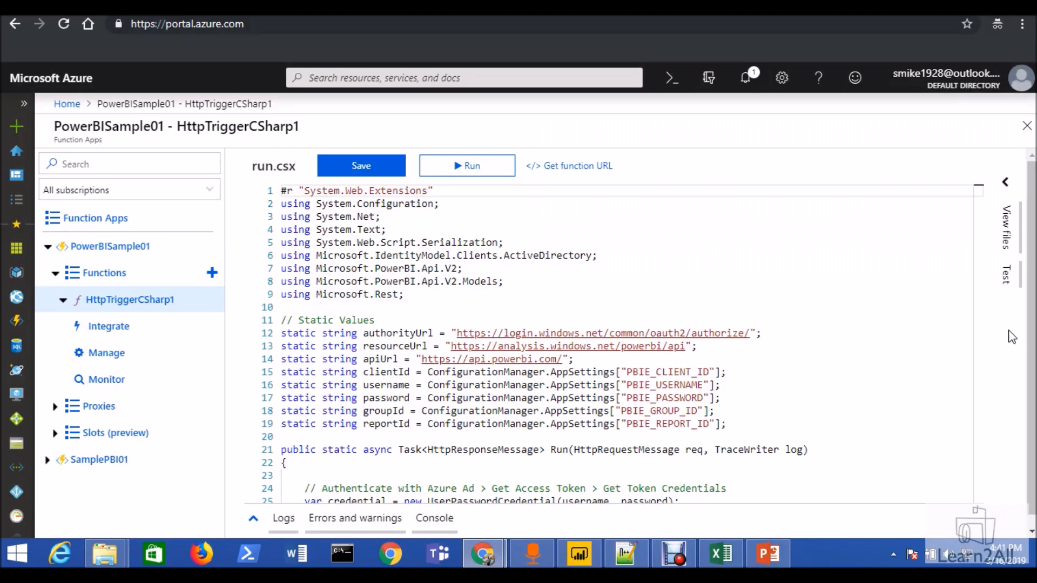
mouse_move(27, 323)
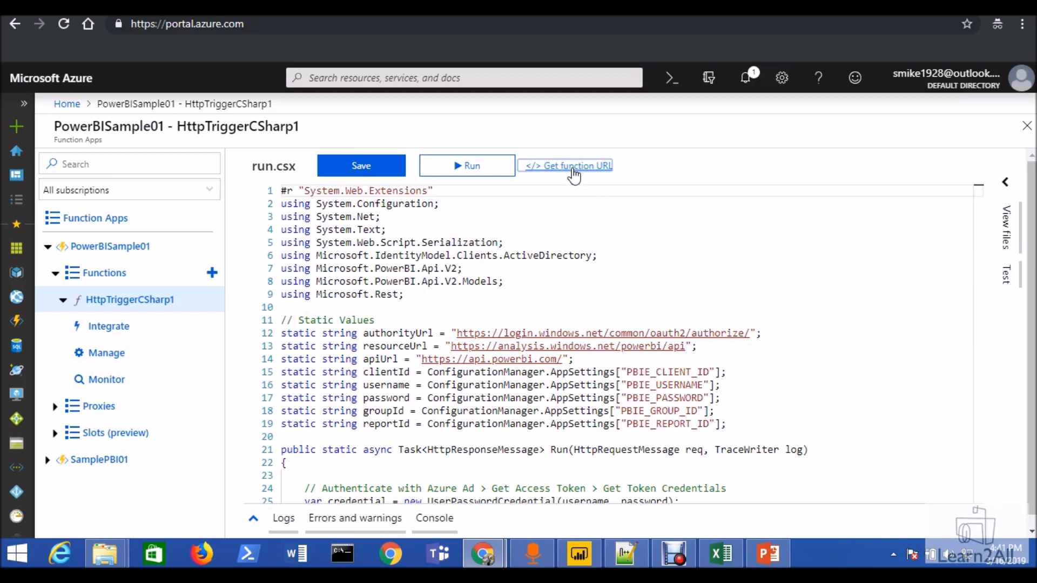
Copy the HttpTriggerCSharp1 invocation URL with its default function key.
click(569, 165)
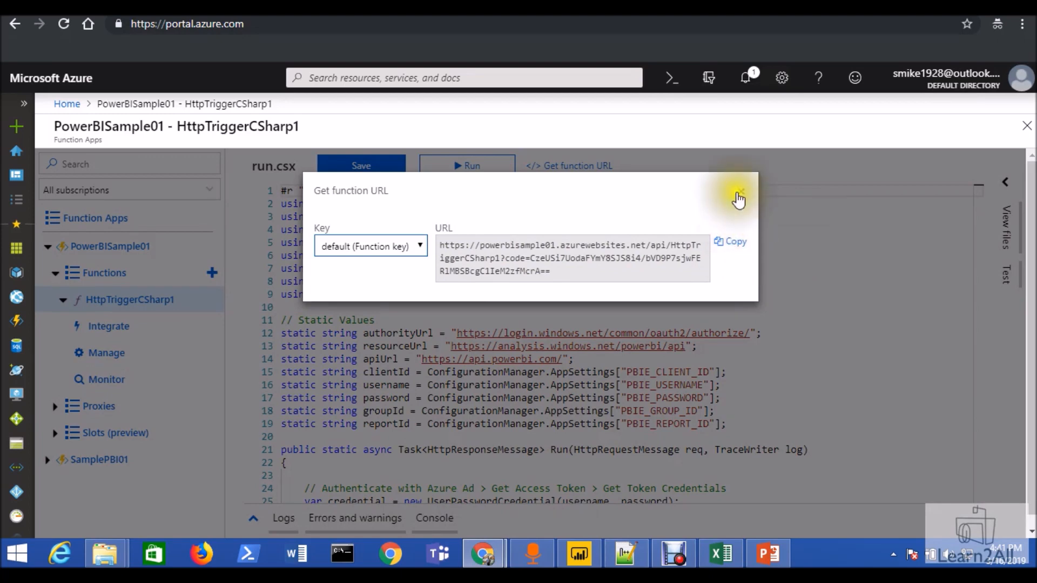
click(739, 197)
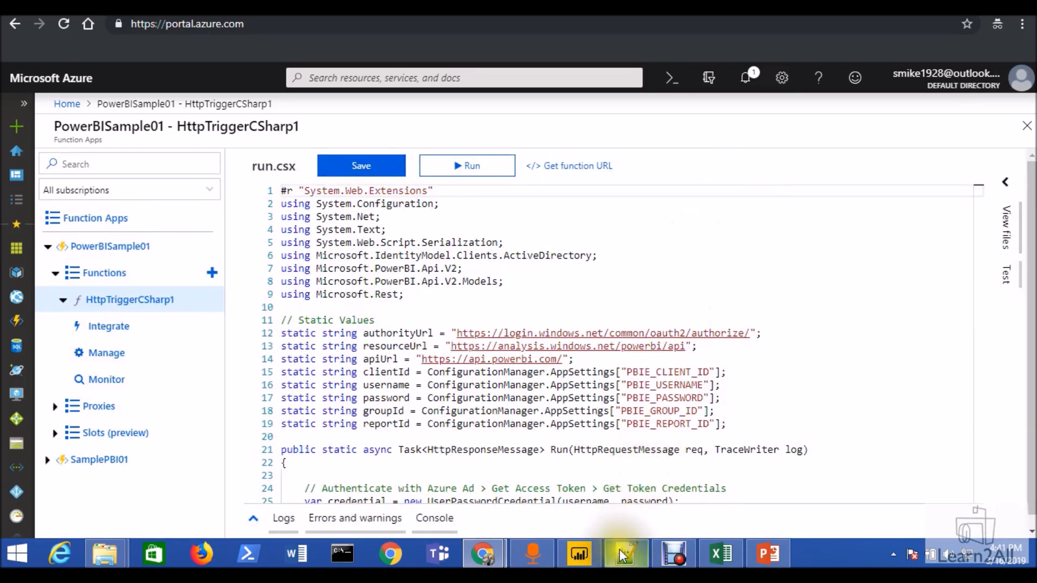
Switch to Notepad++ to review the Power BI Embedded Demo HTML embedding script.
click(625, 553)
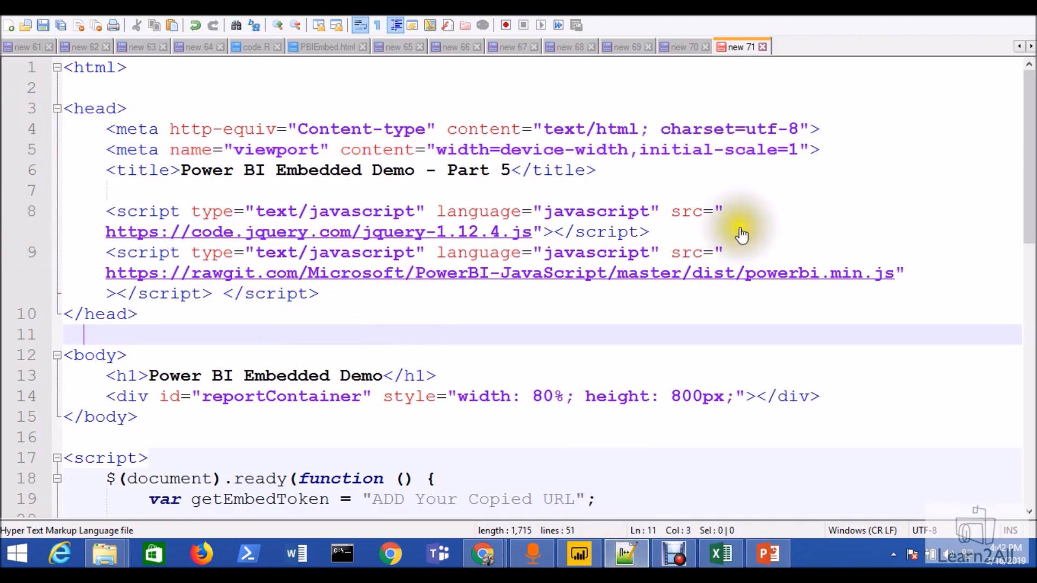
mouse_move(519, 370)
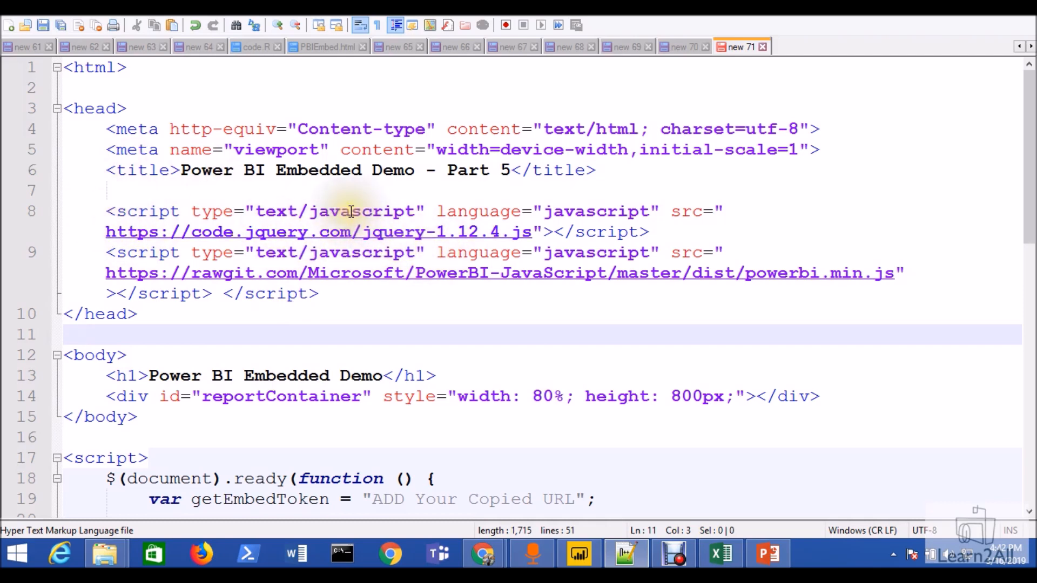
mouse_move(678, 281)
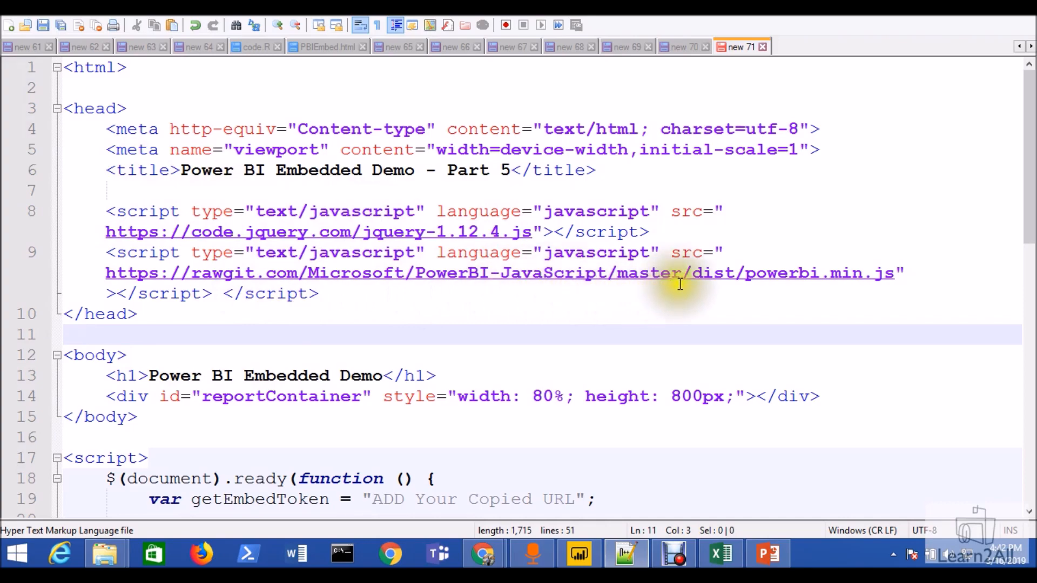
mouse_move(870, 274)
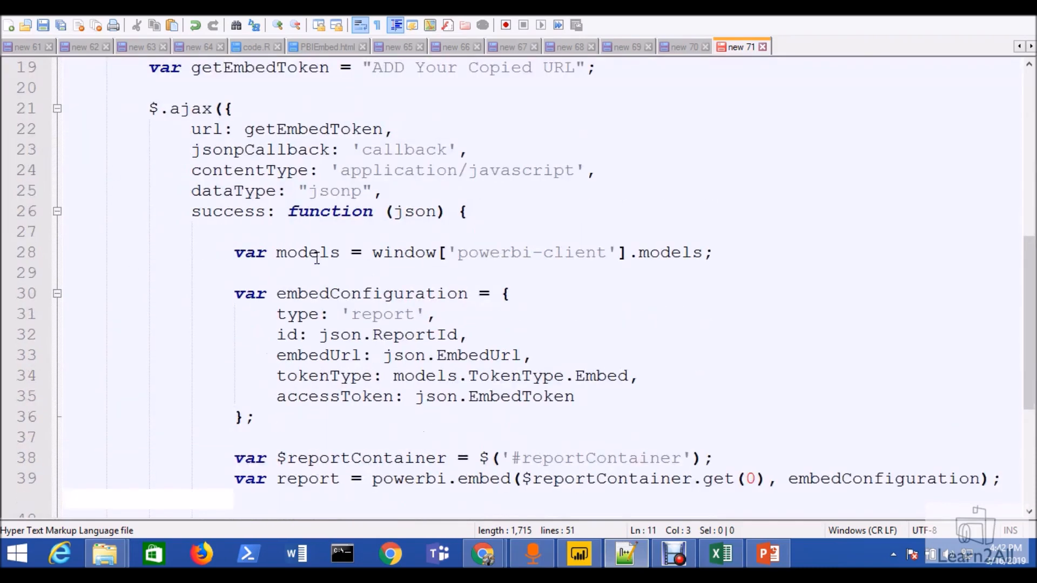
mouse_move(329, 144)
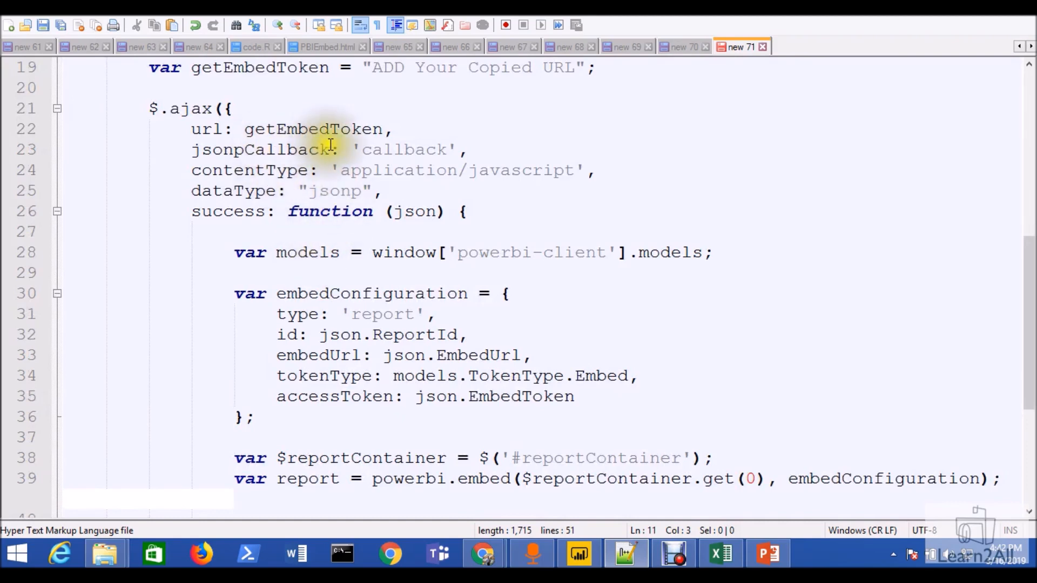
mouse_move(271, 201)
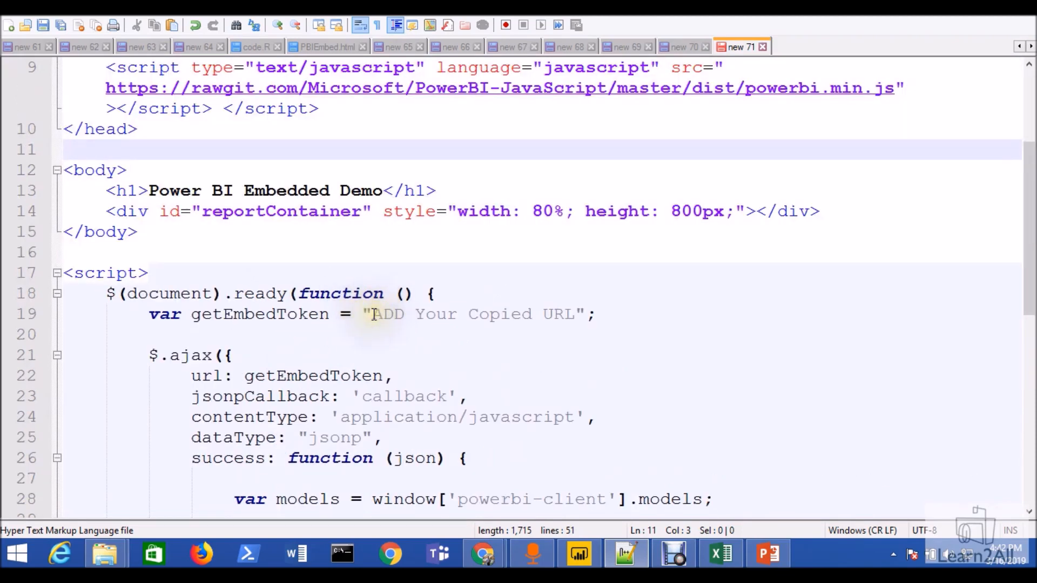
Paste the function URL over the getEmbedToken placeholder and save as 'PBIEmbeddedSampleFile'.
drag(372, 313, 570, 313)
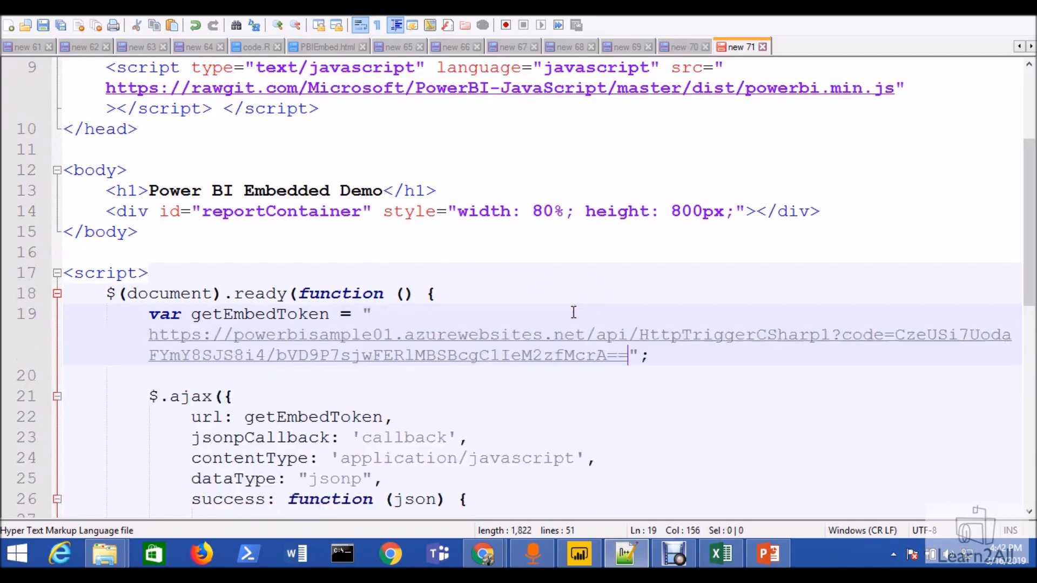
click(255, 395)
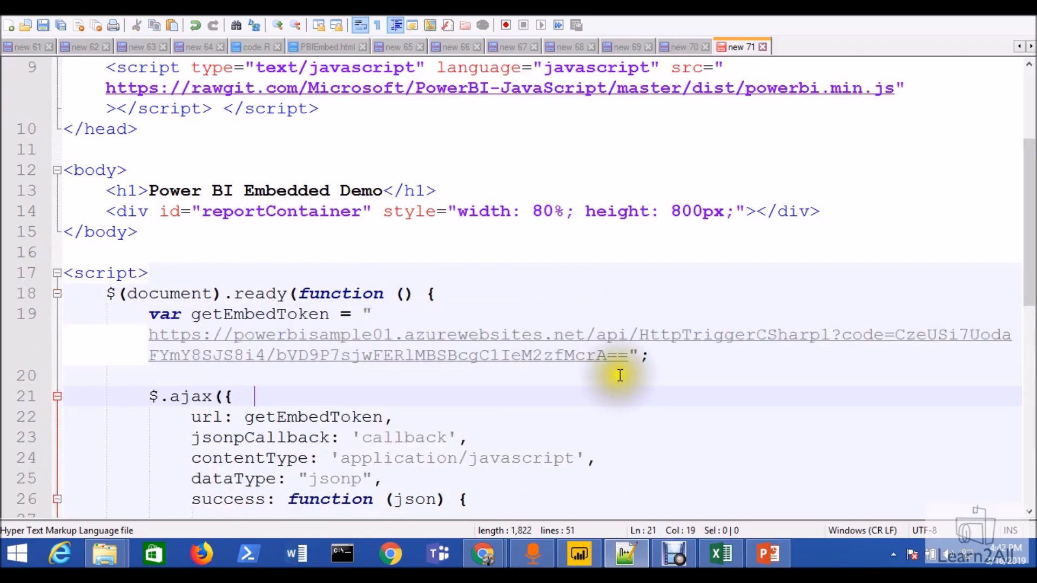
scroll(down, 3)
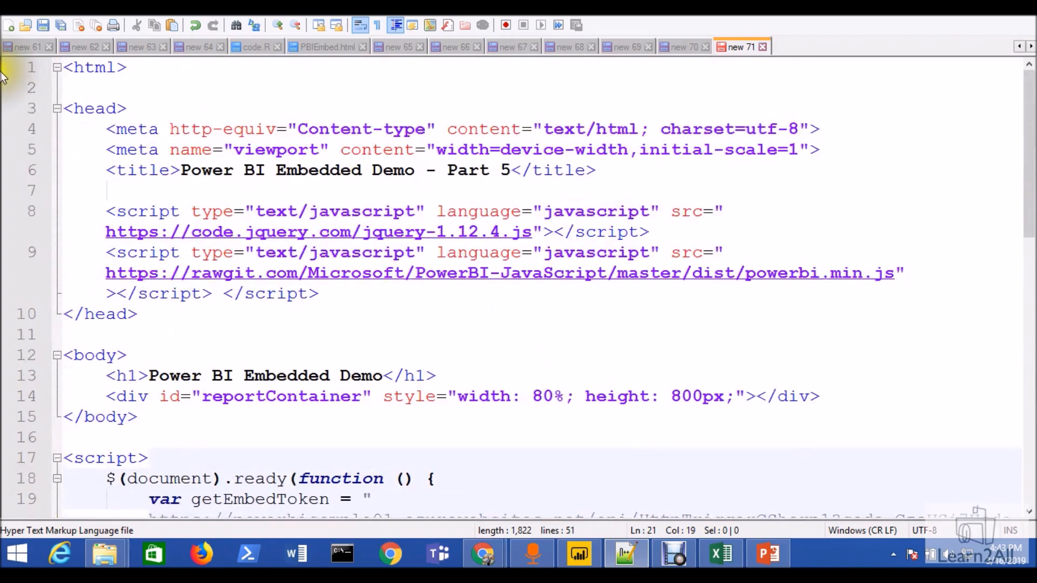
click(13, 26)
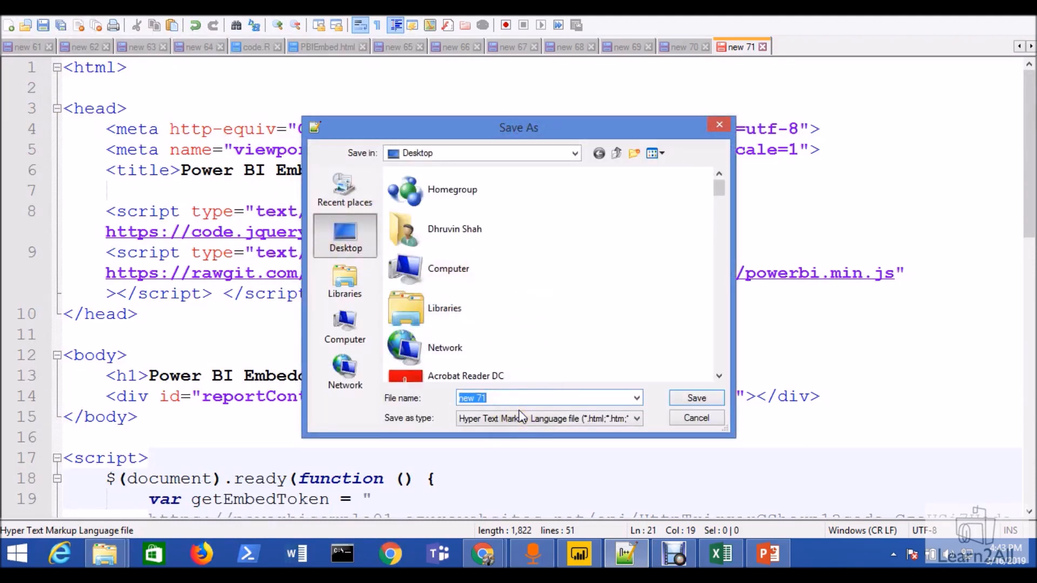
text(PBIEmbeddedSampleFile)
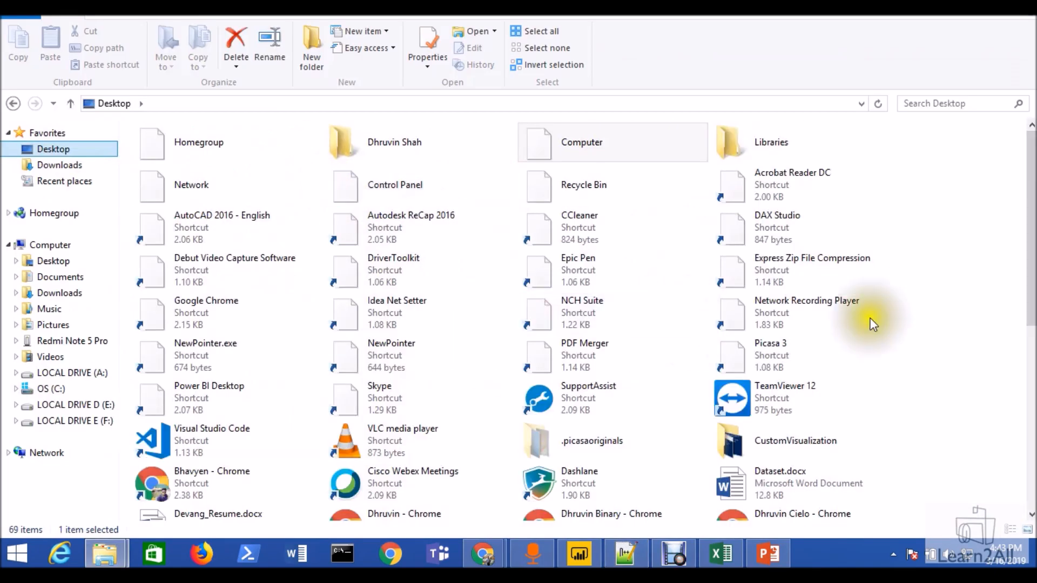
right_click(603, 390)
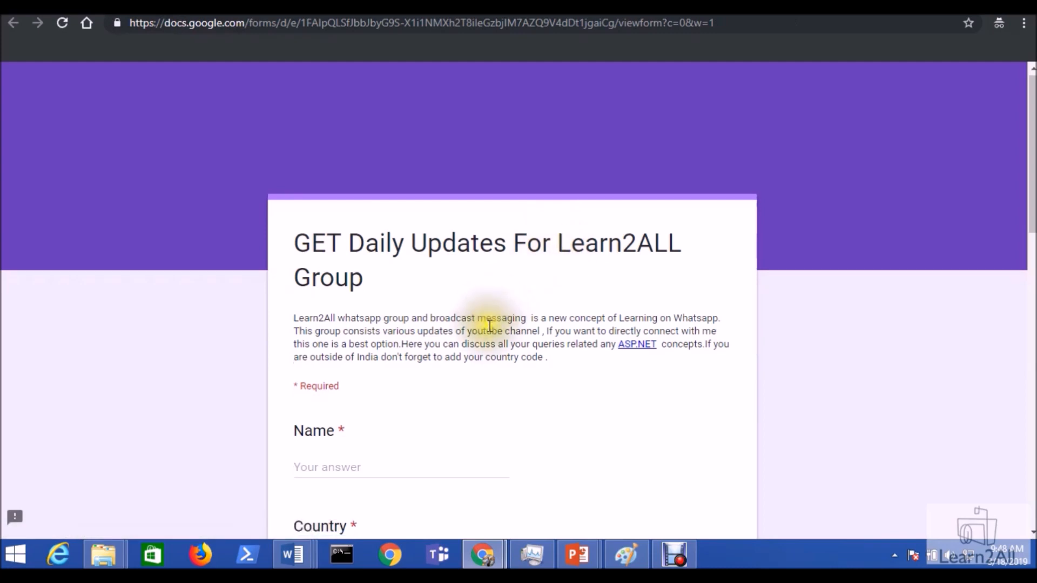
scroll(down, 3)
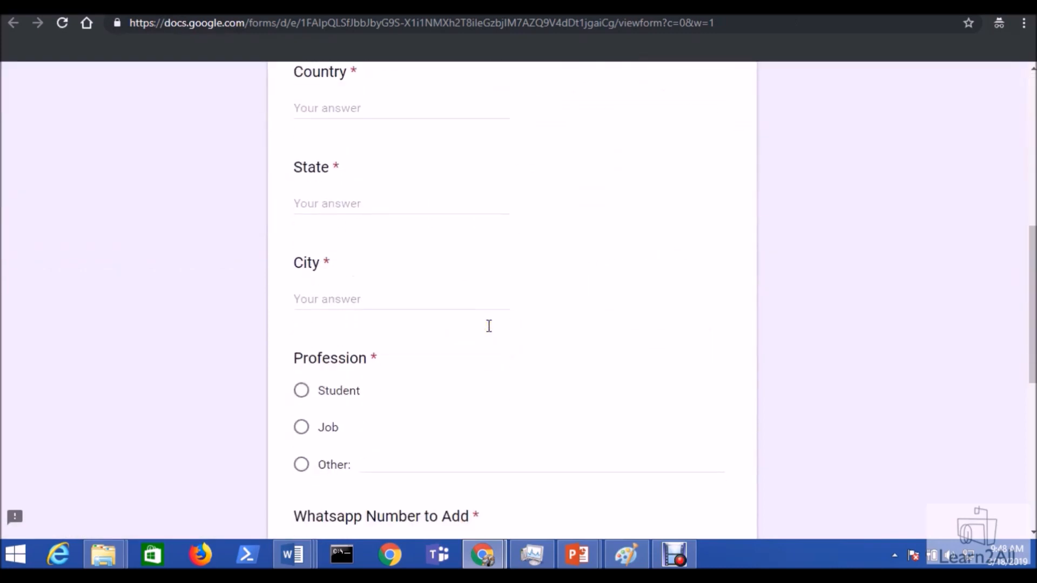
scroll(down, 3)
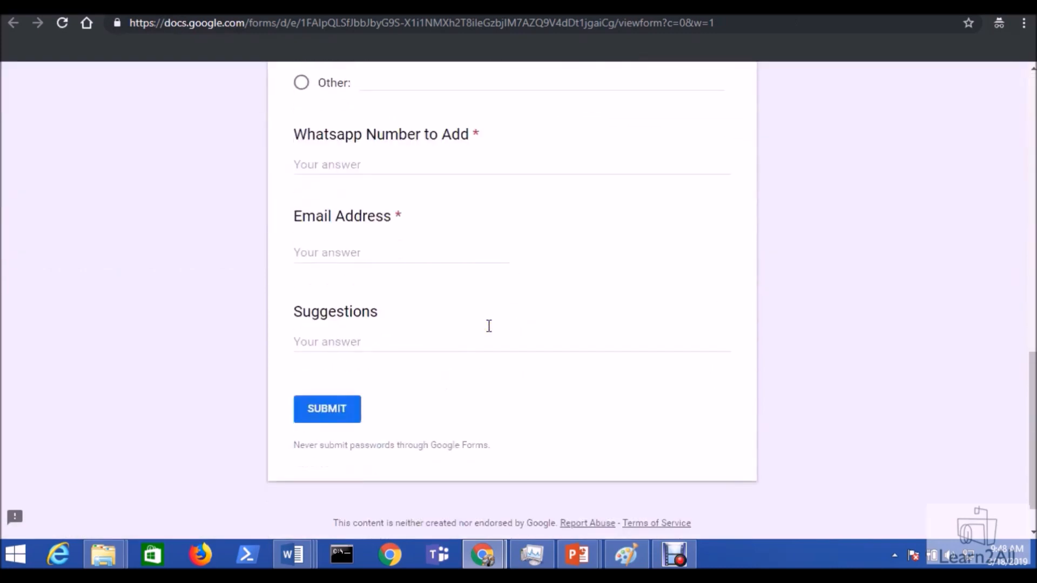